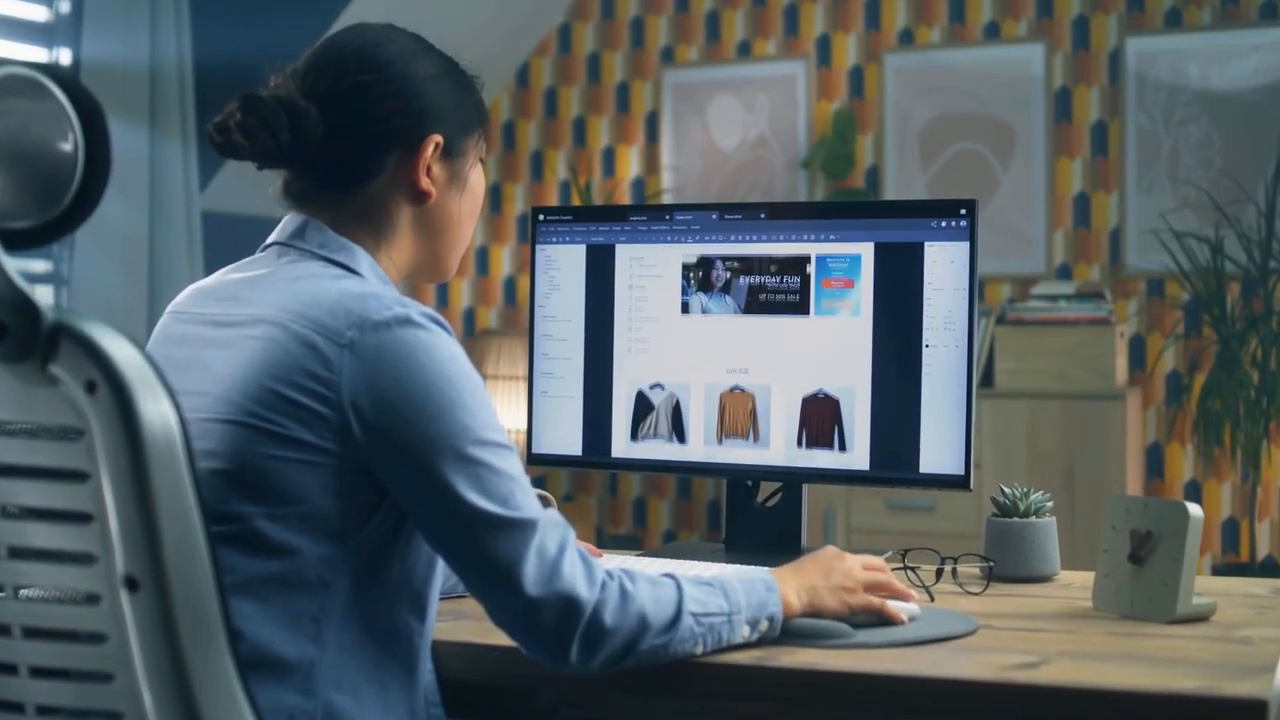
{"action": "scroll", "scroll_direction": "down", "scroll_amount": 3}
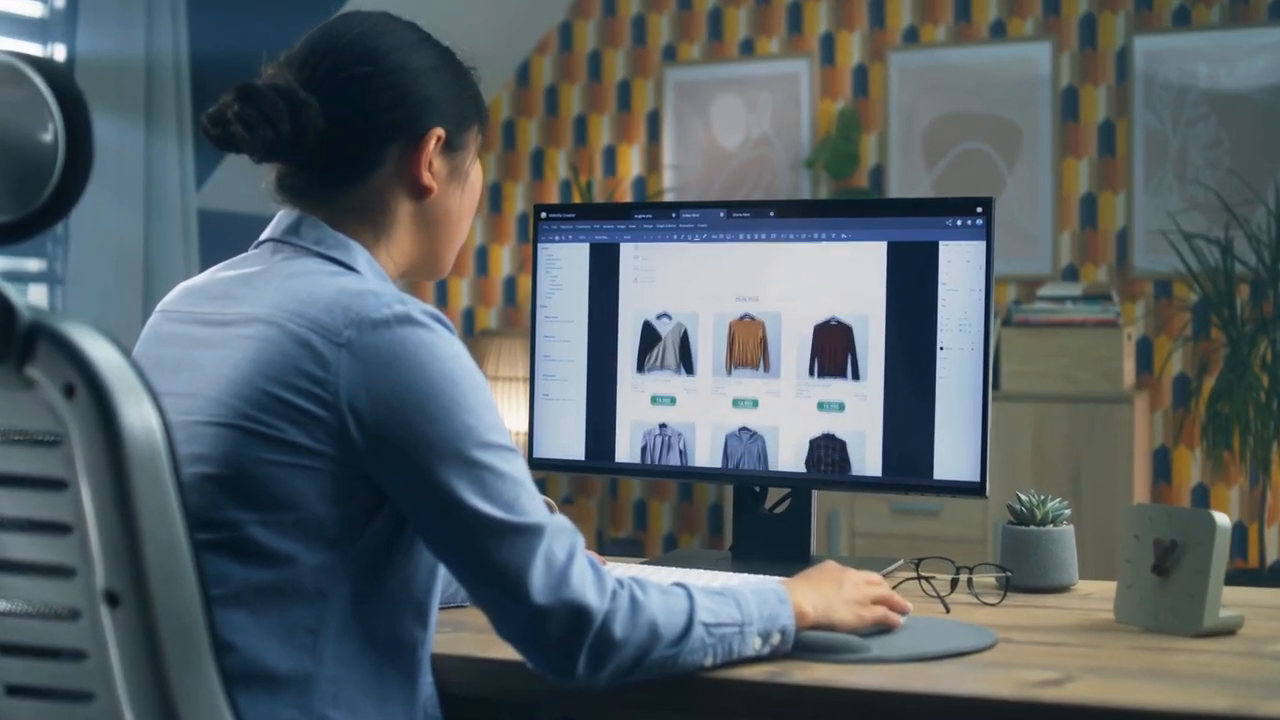